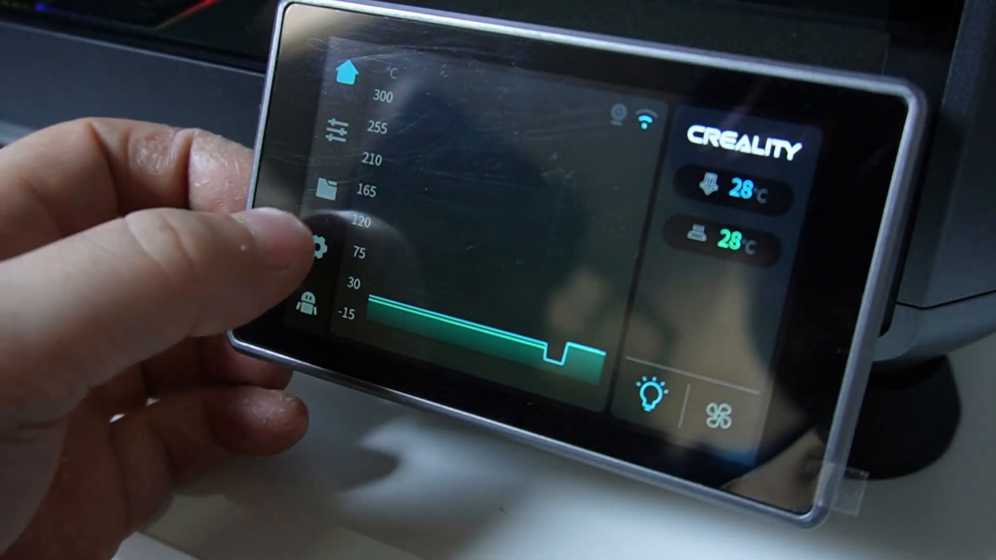
# - Open the System settings page showing firmware V1.2.9.15 and the reset options
pyautogui.click(311, 247)
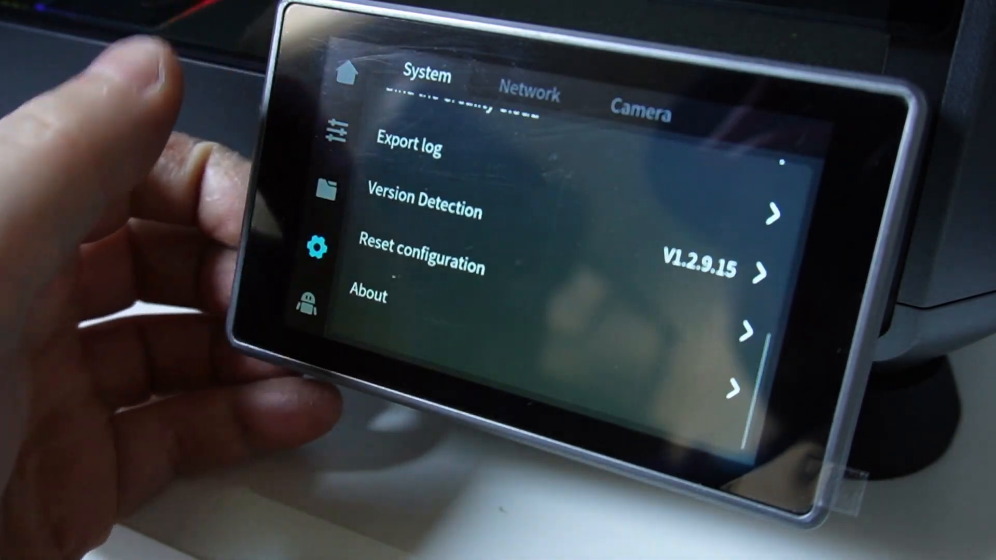